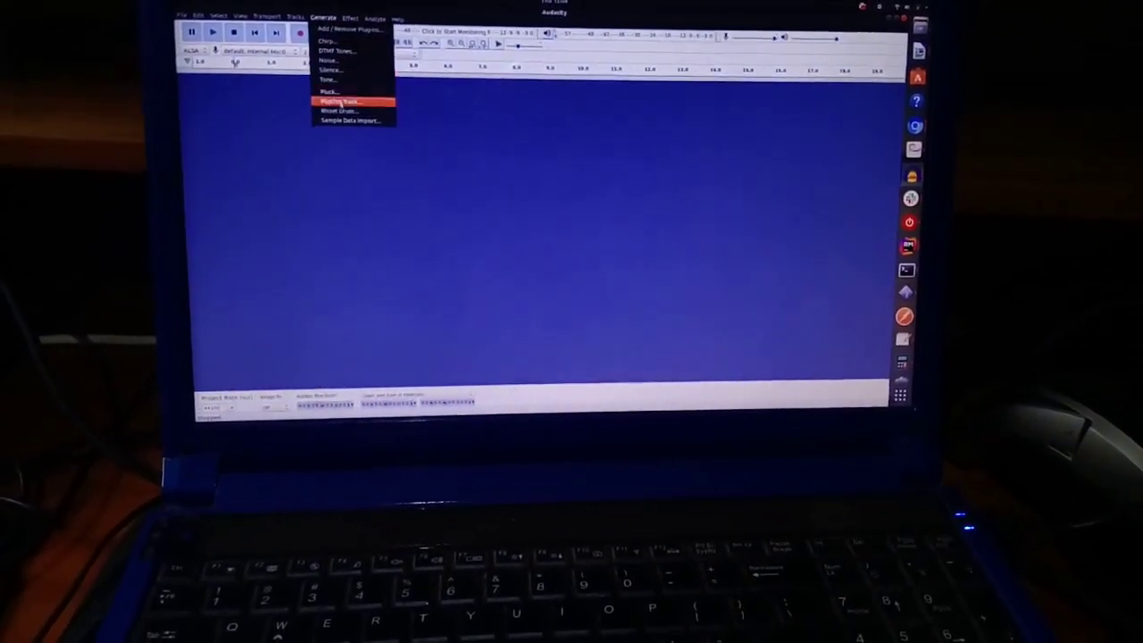
Step: Generate a Rhythm Track at 110 BPM with the Metronome Tick beat sound
left_click(346, 101)
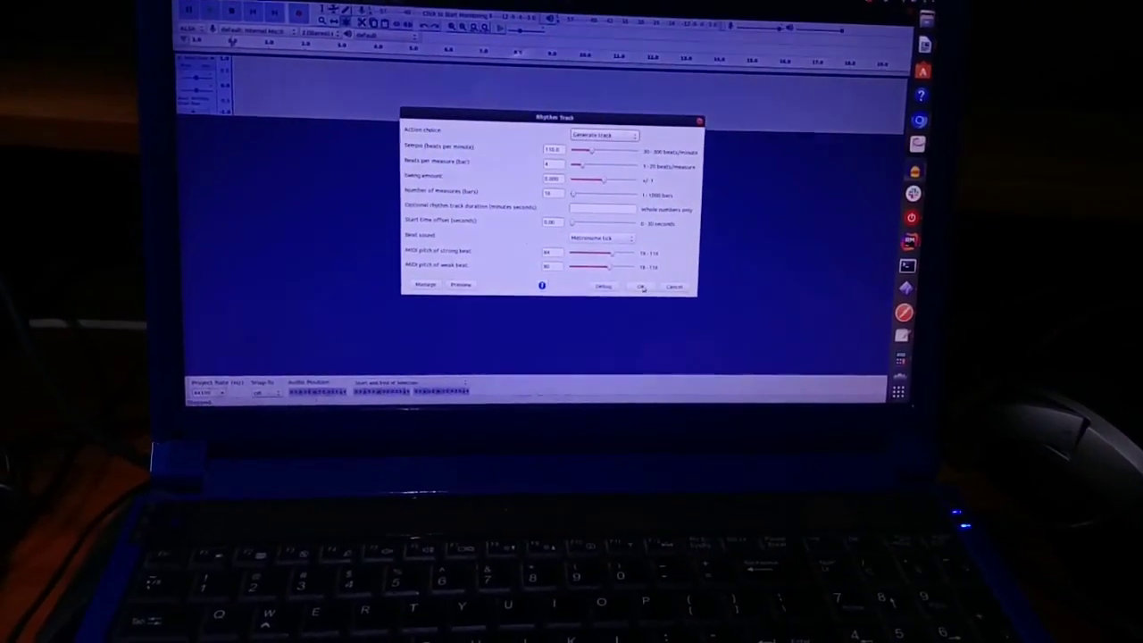
left_click(639, 286)
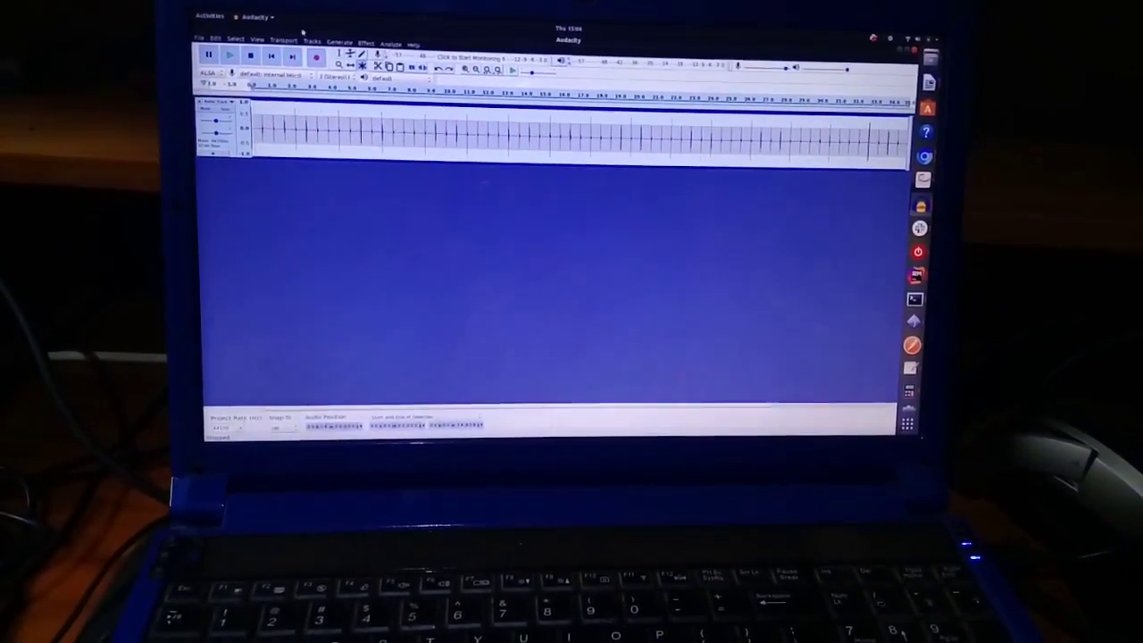
Step: Show the Tracks > Add New options: Mono, Stereo, Label and Time Track
left_click(311, 39)
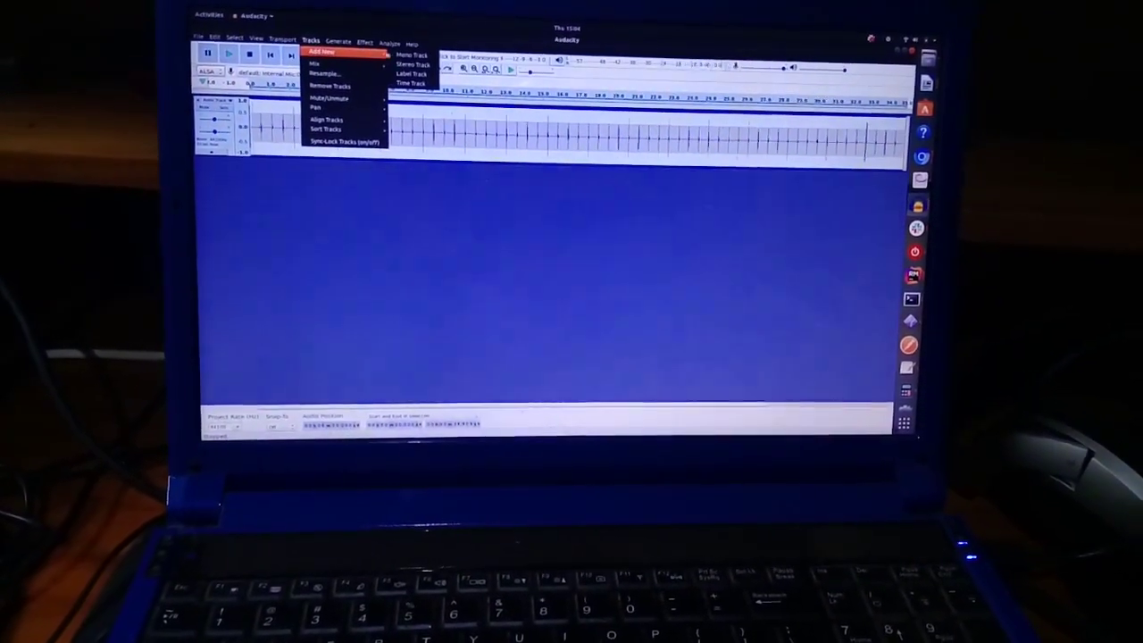